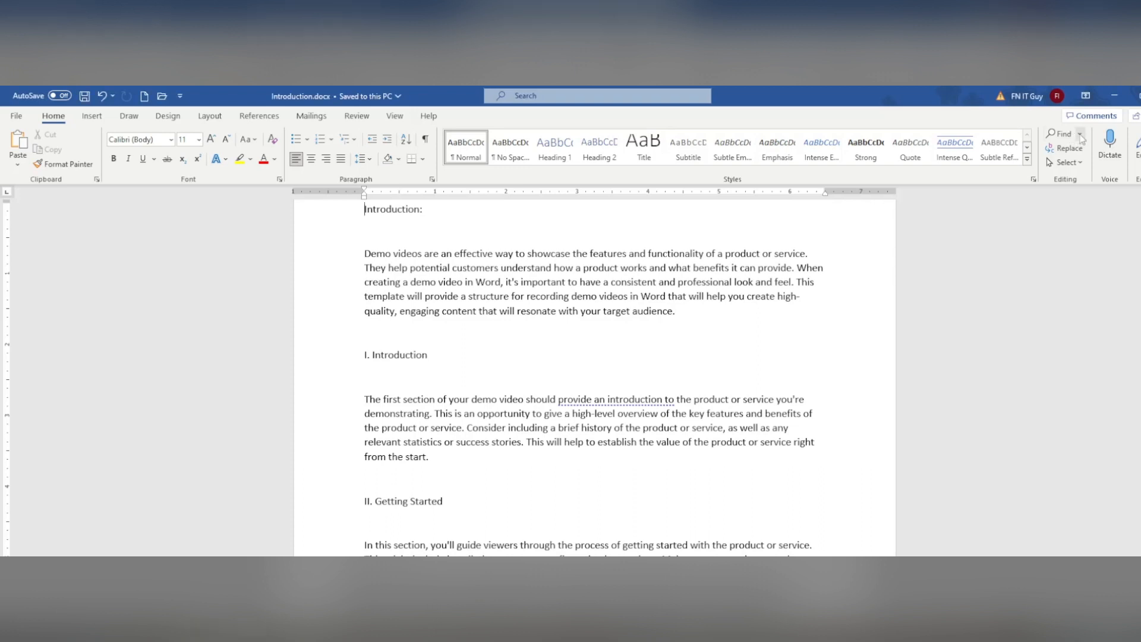
Step: Show the Navigation pane and open the Find and Replace dialog with empty fields
click(1080, 137)
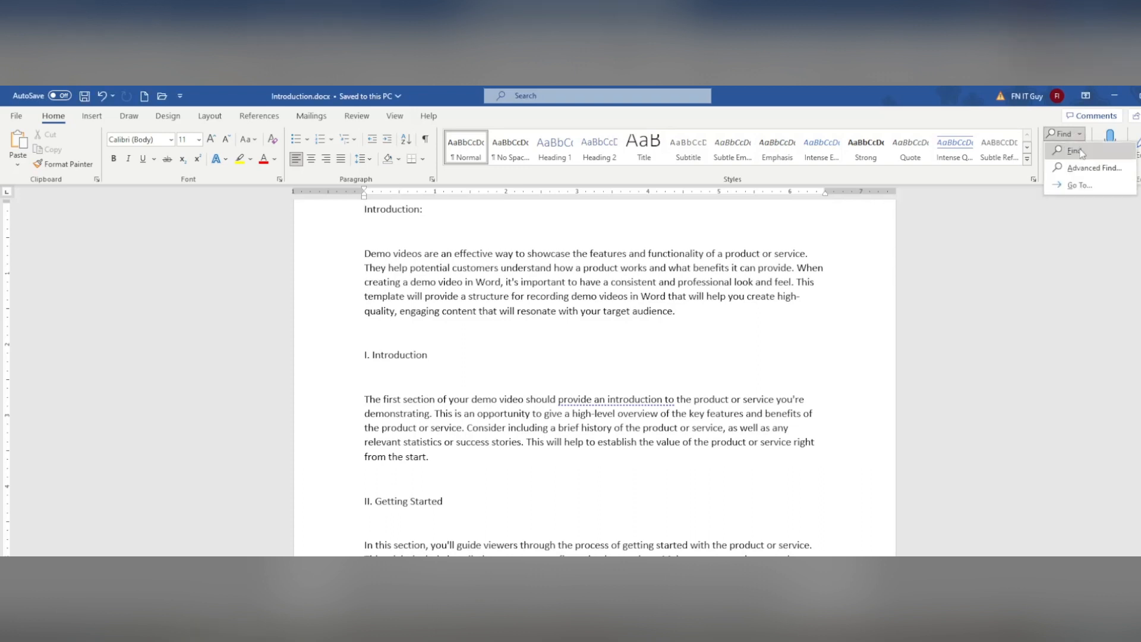
click(1070, 150)
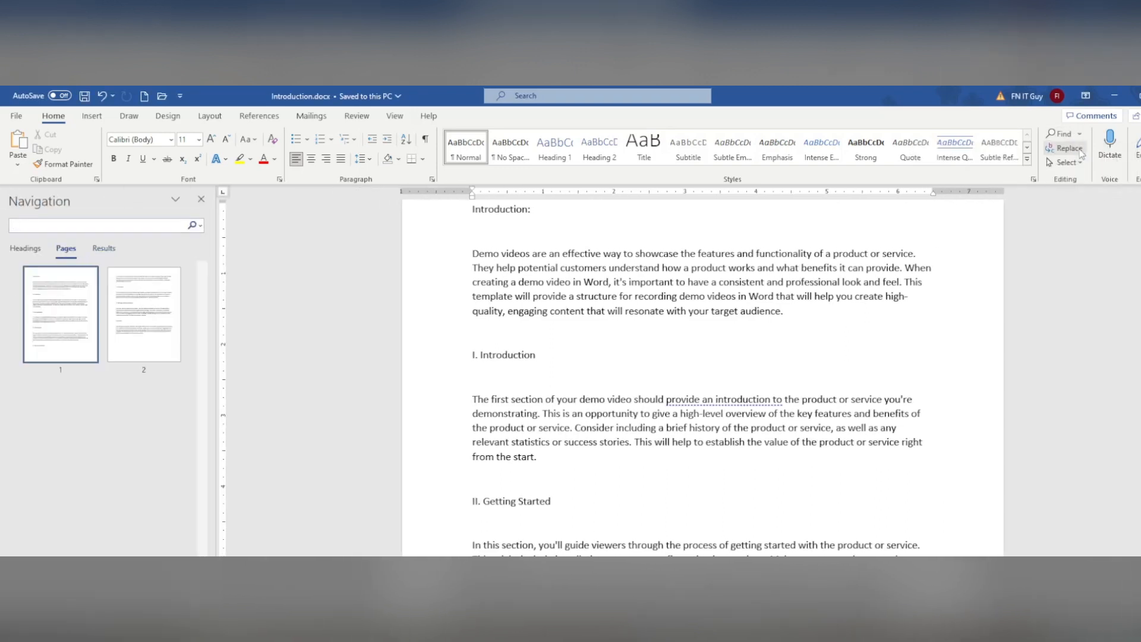
click(1067, 148)
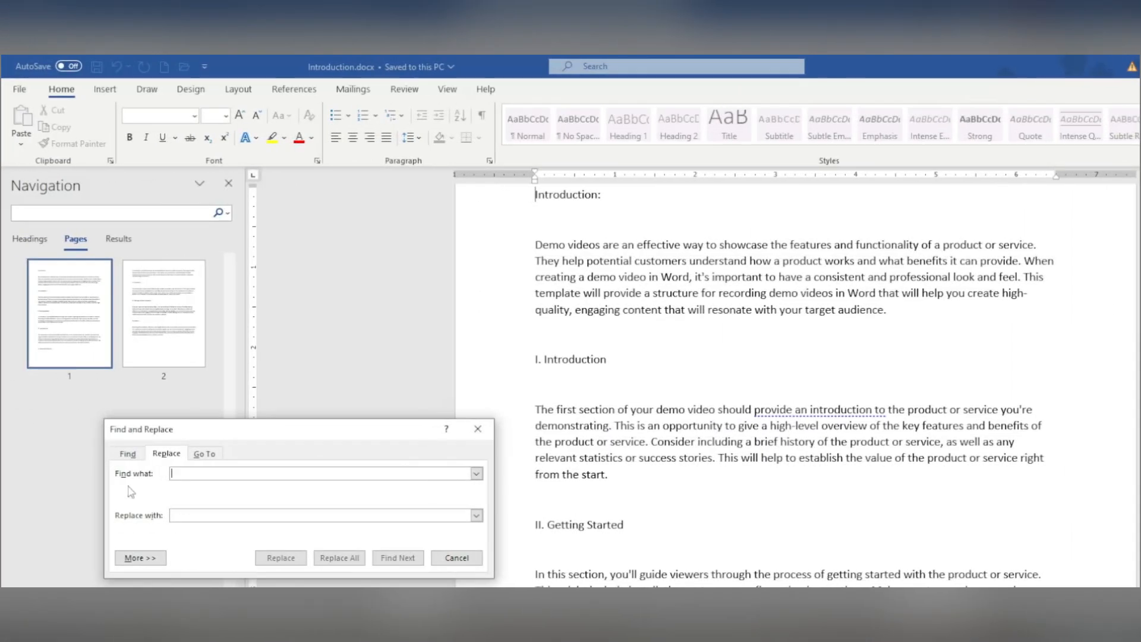
Step: Replace all occurrences of 'The' with 'ok' and dismiss the 41-replacements message
click(127, 453)
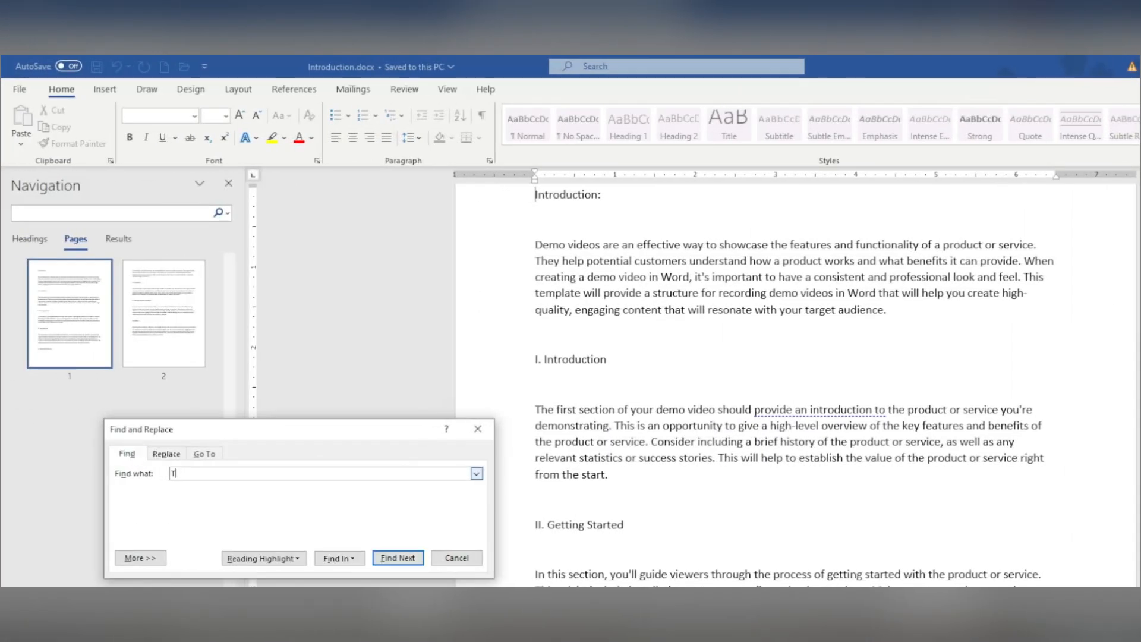
text(he)
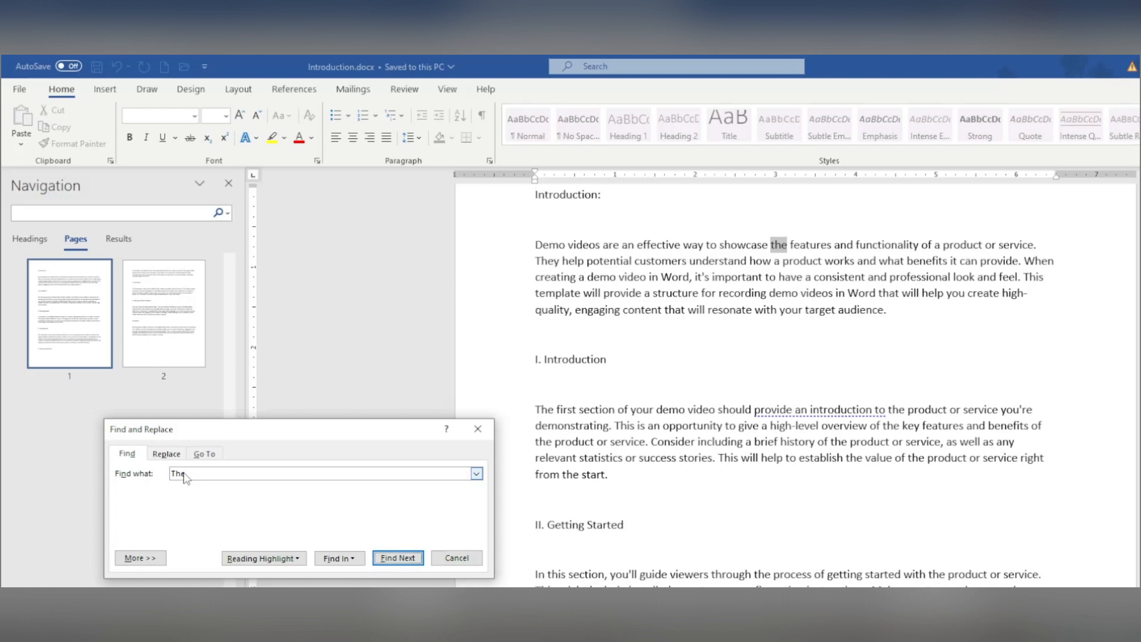
click(166, 453)
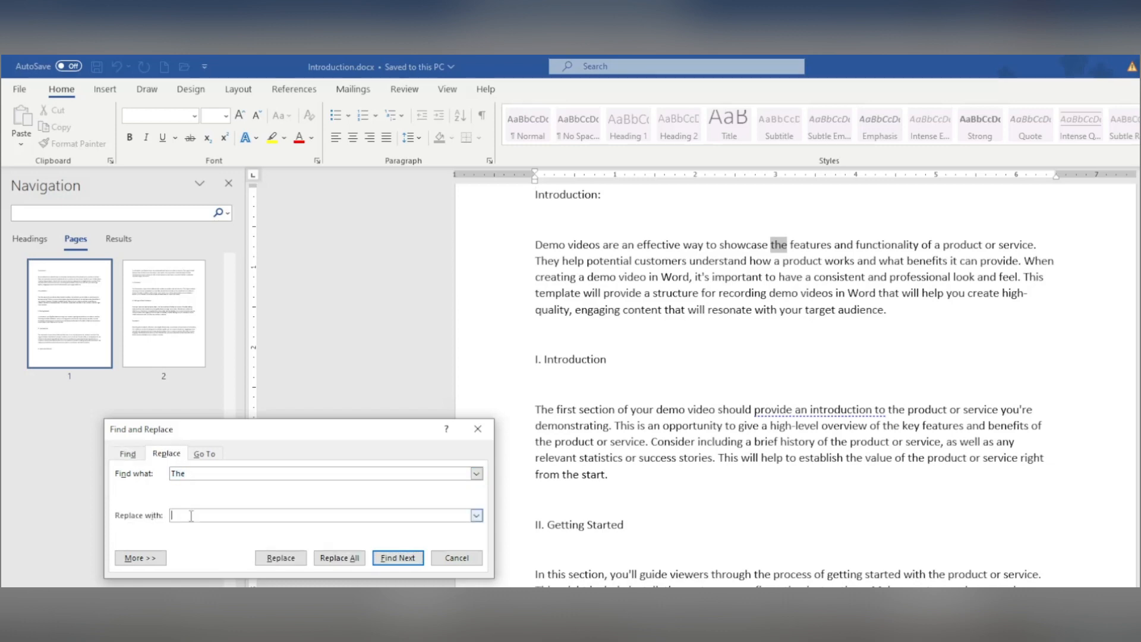
text(ok)
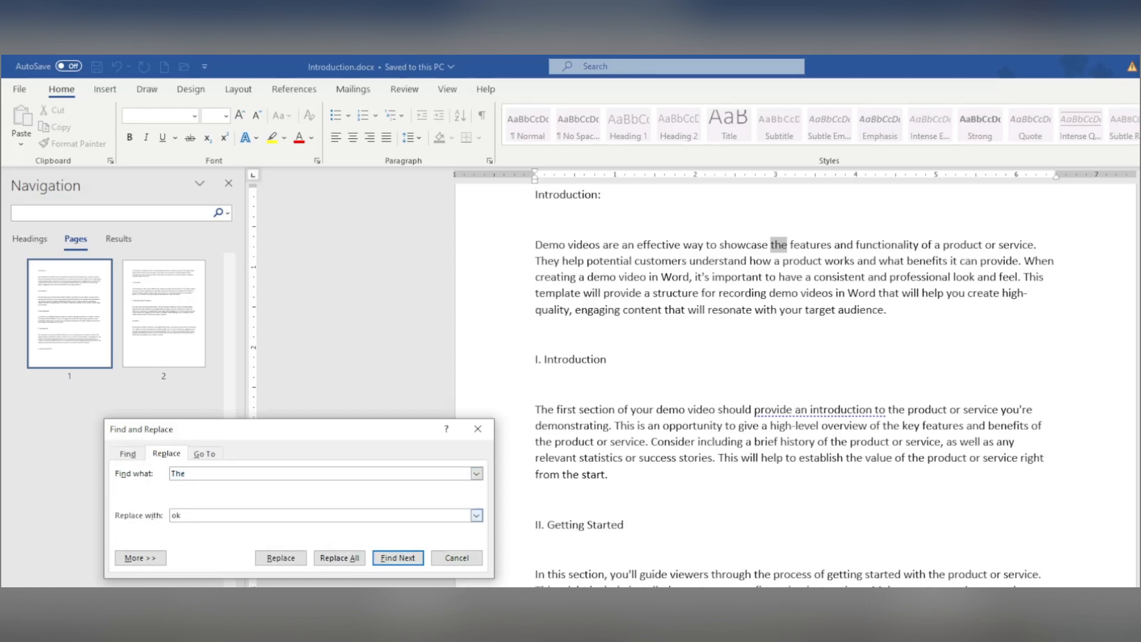
click(338, 558)
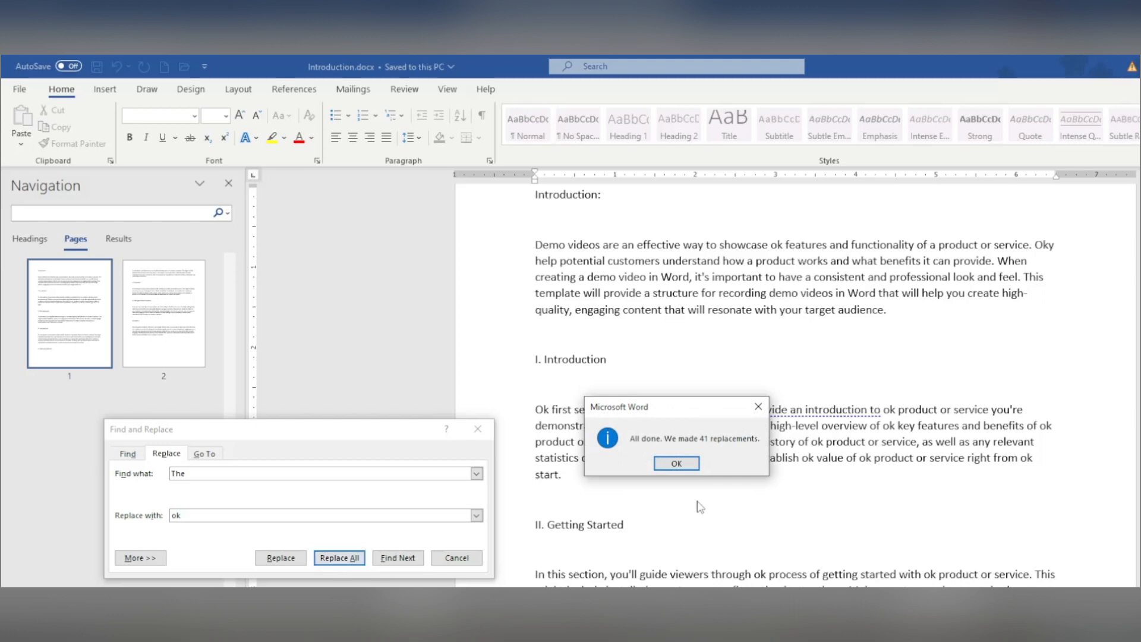
click(677, 463)
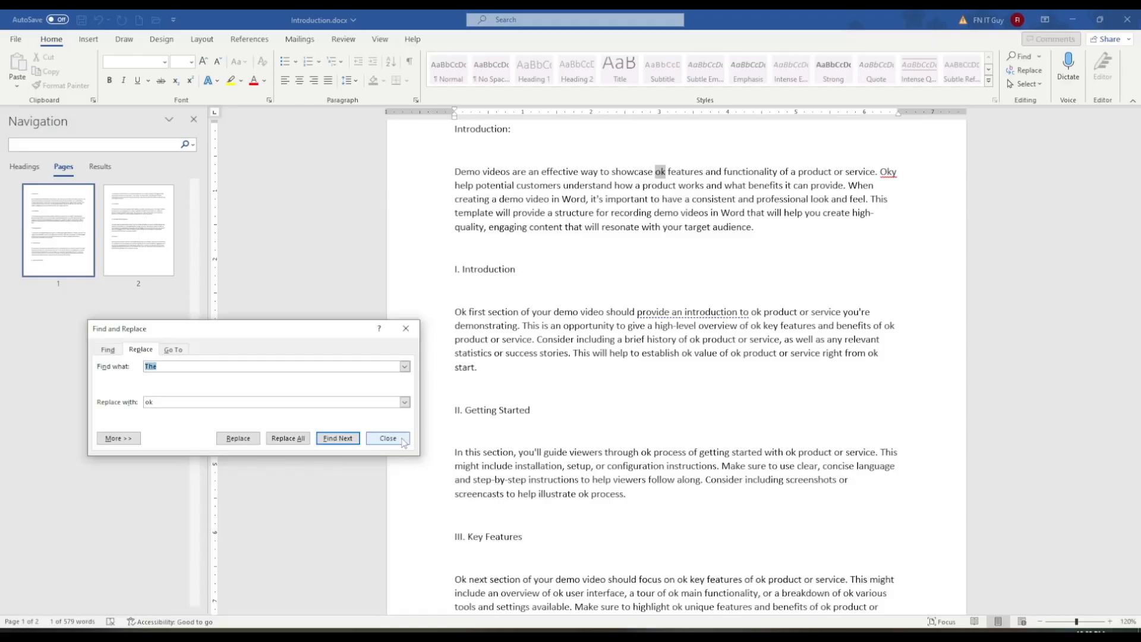
Step: Close the Find and Replace dialog
click(387, 438)
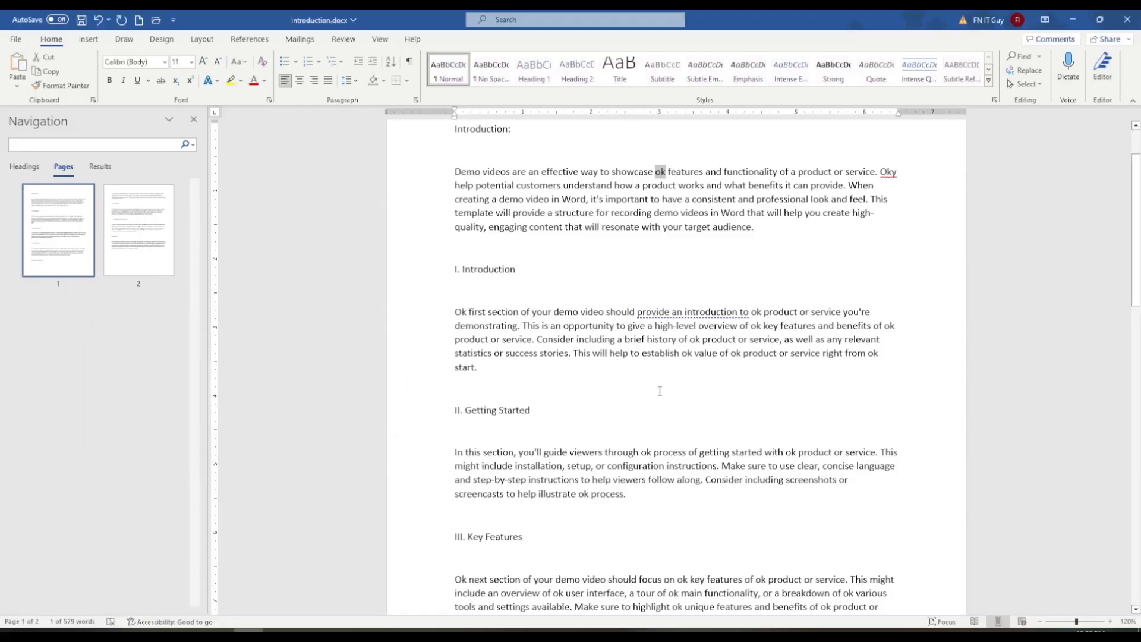
scroll(down, 3)
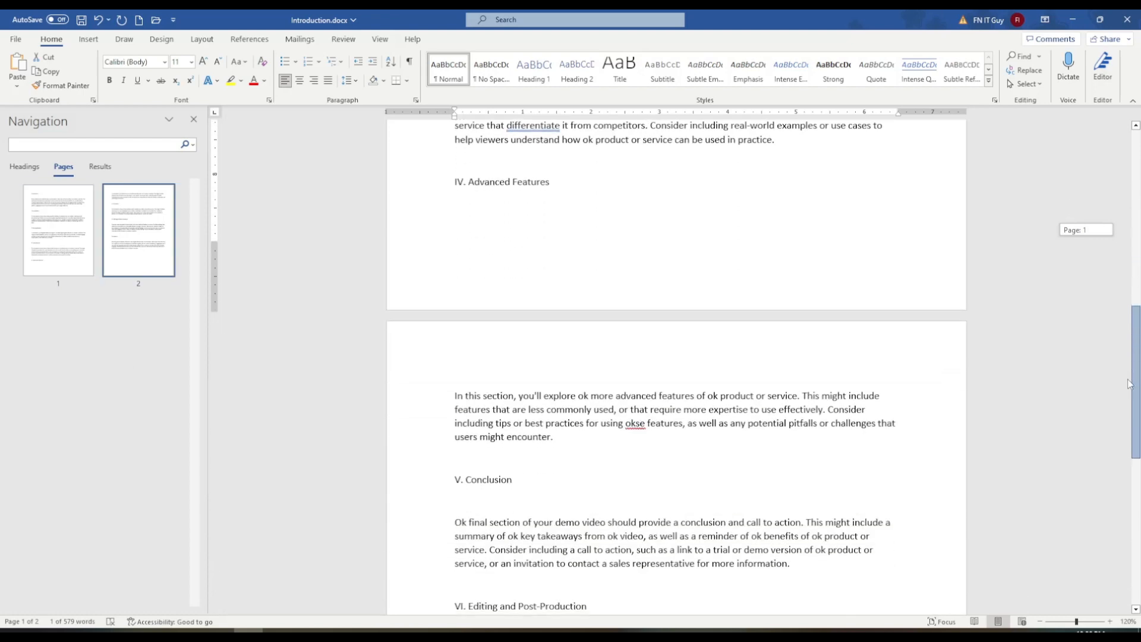
scroll(up, 3)
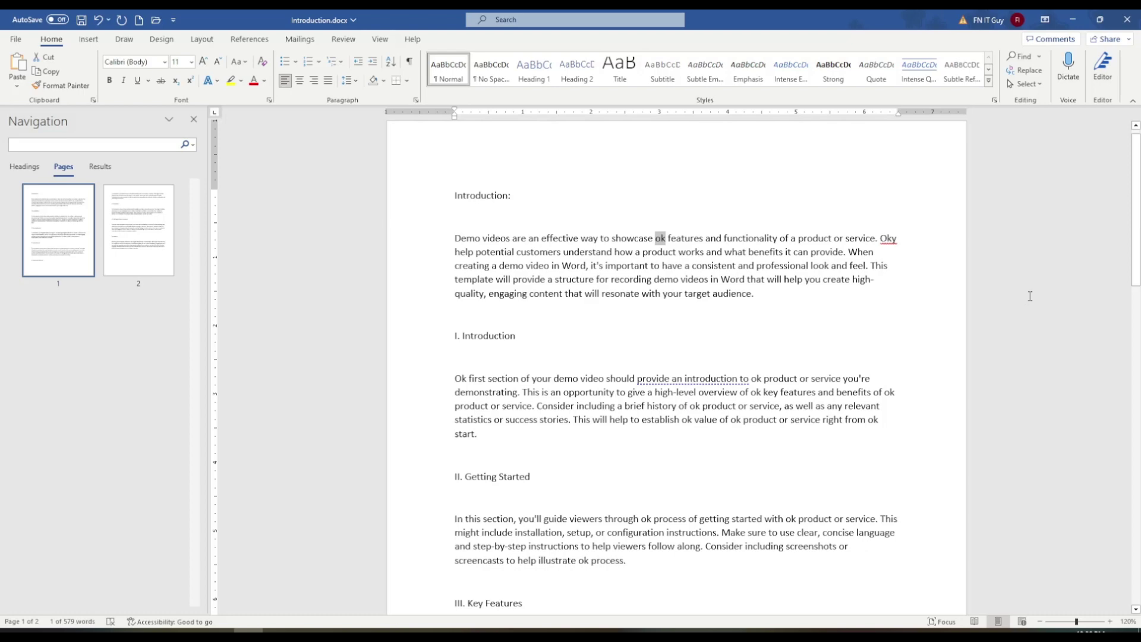
mouse_move(692, 328)
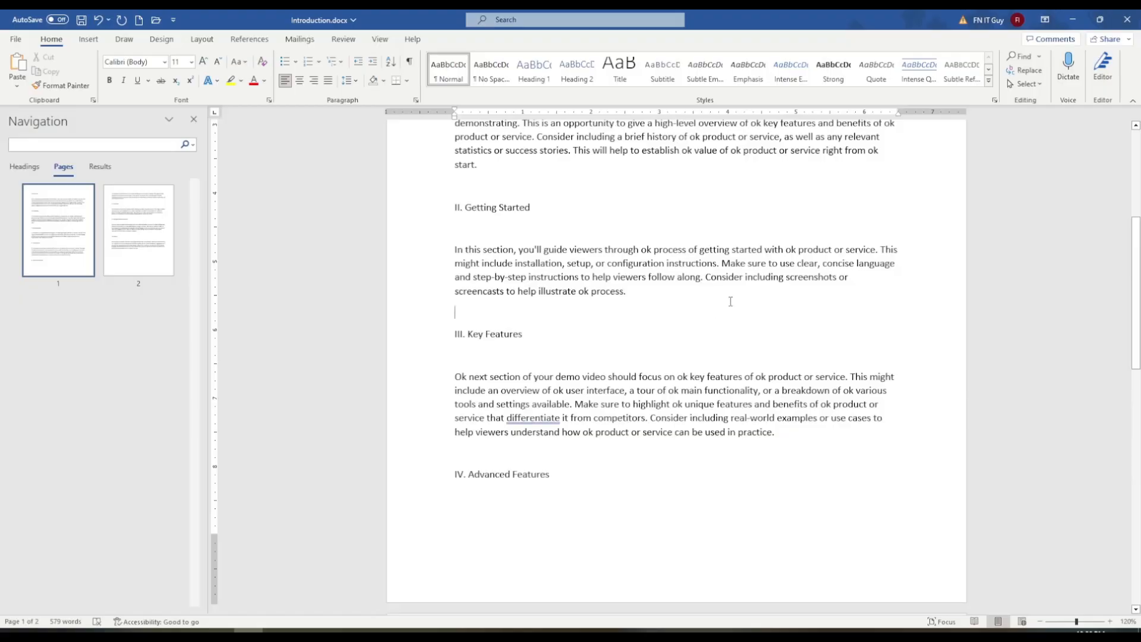
Step: Use Go To to jump to page 2, then to line 3
click(1040, 56)
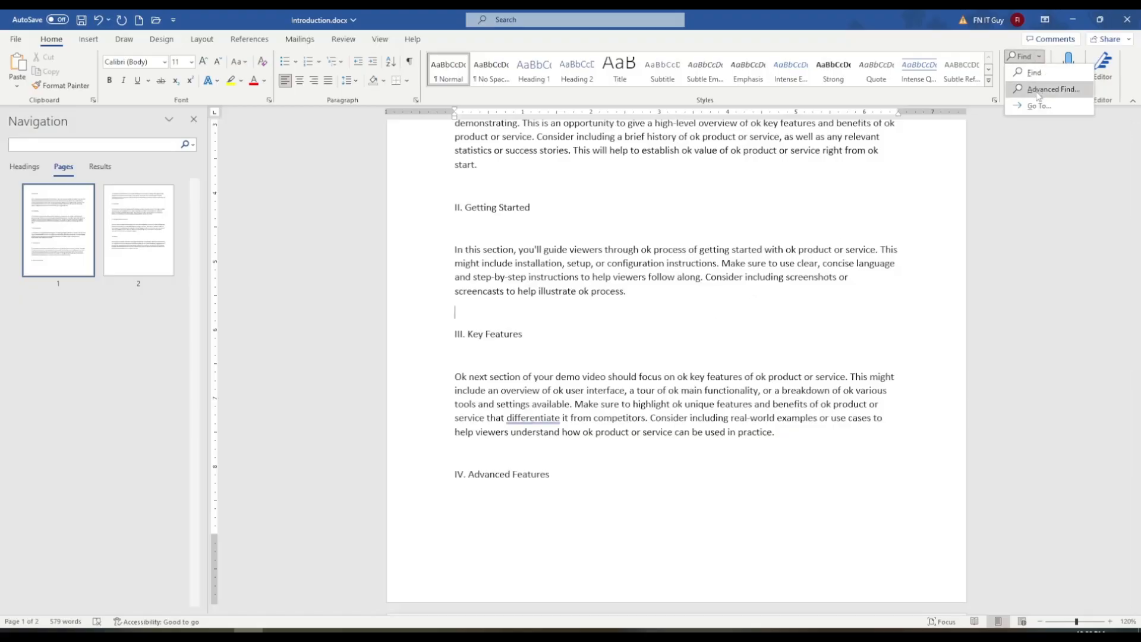
click(1035, 105)
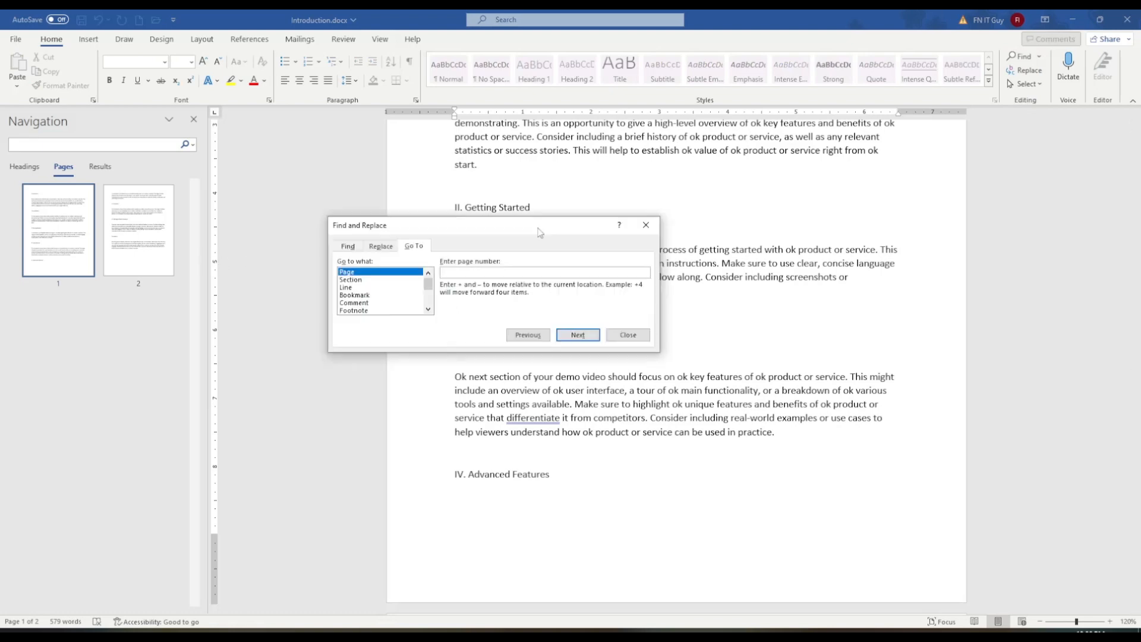
click(542, 272)
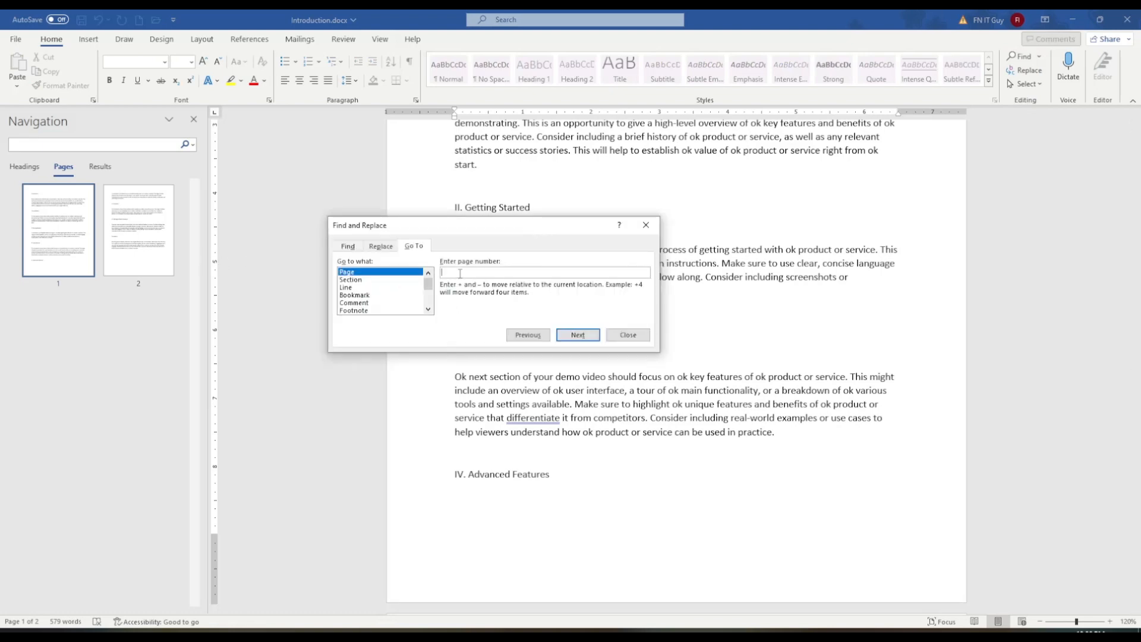
text(2)
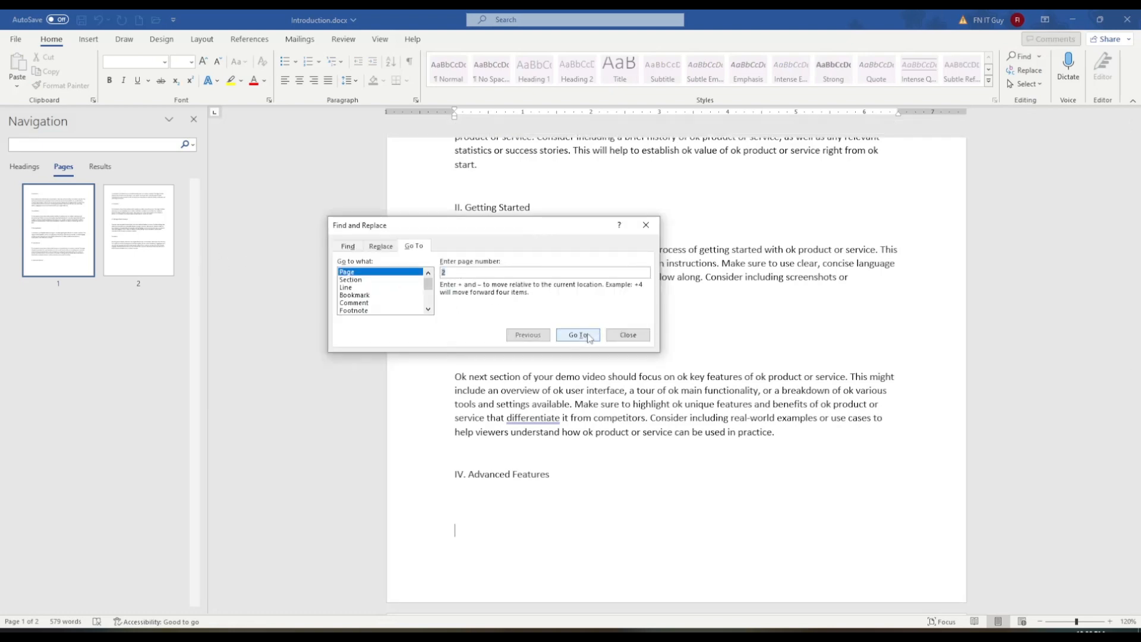
click(347, 286)
text(3)
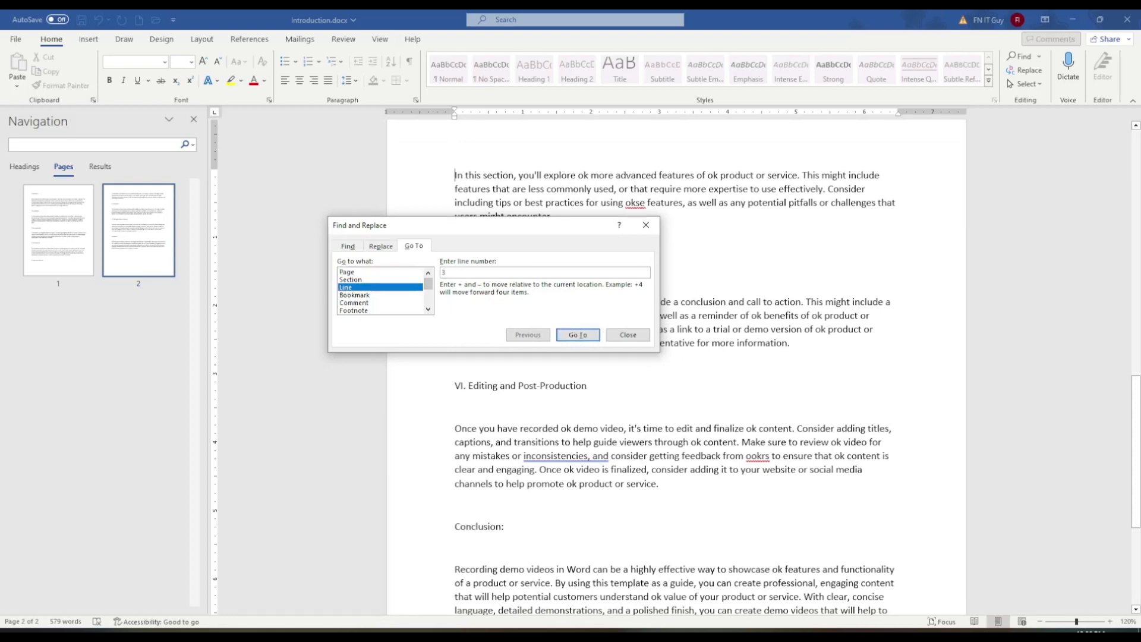
click(576, 334)
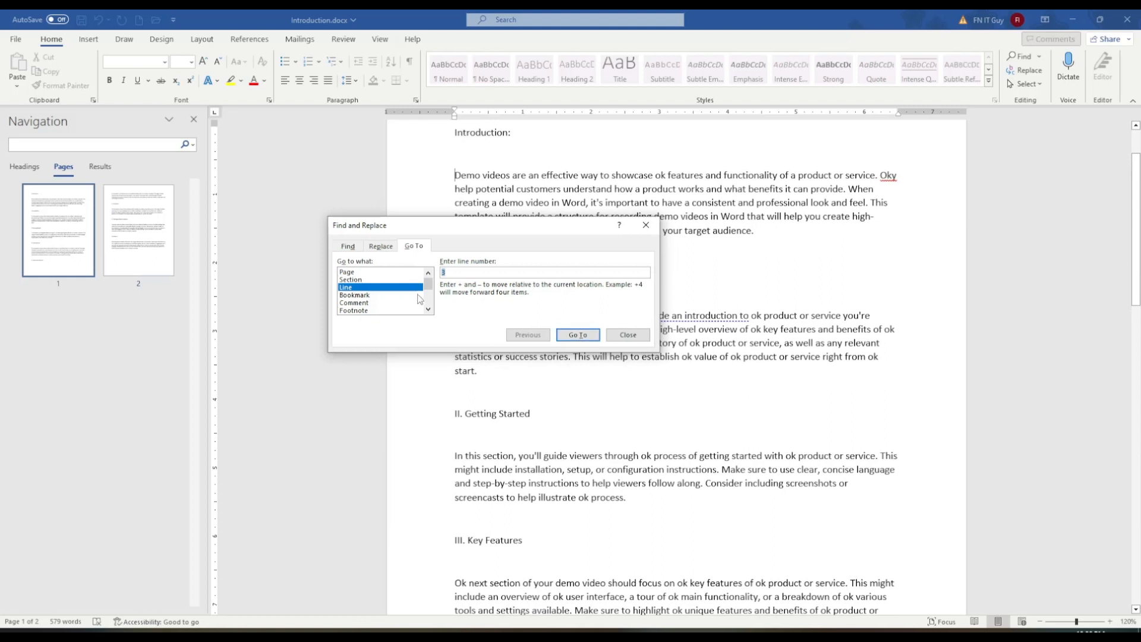
scroll(down, 3)
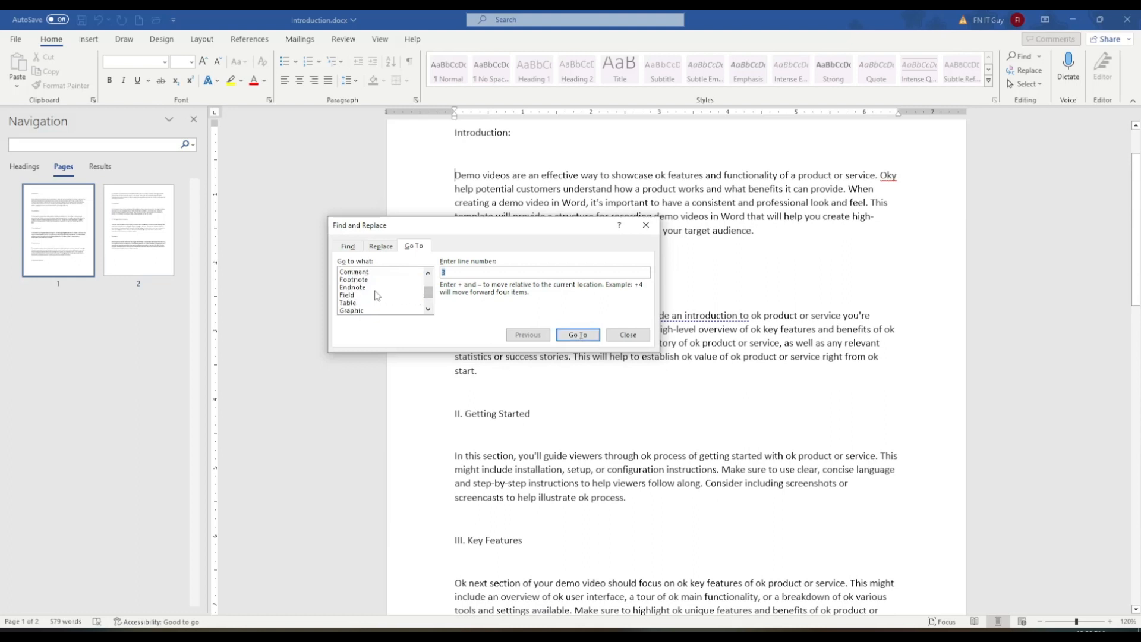